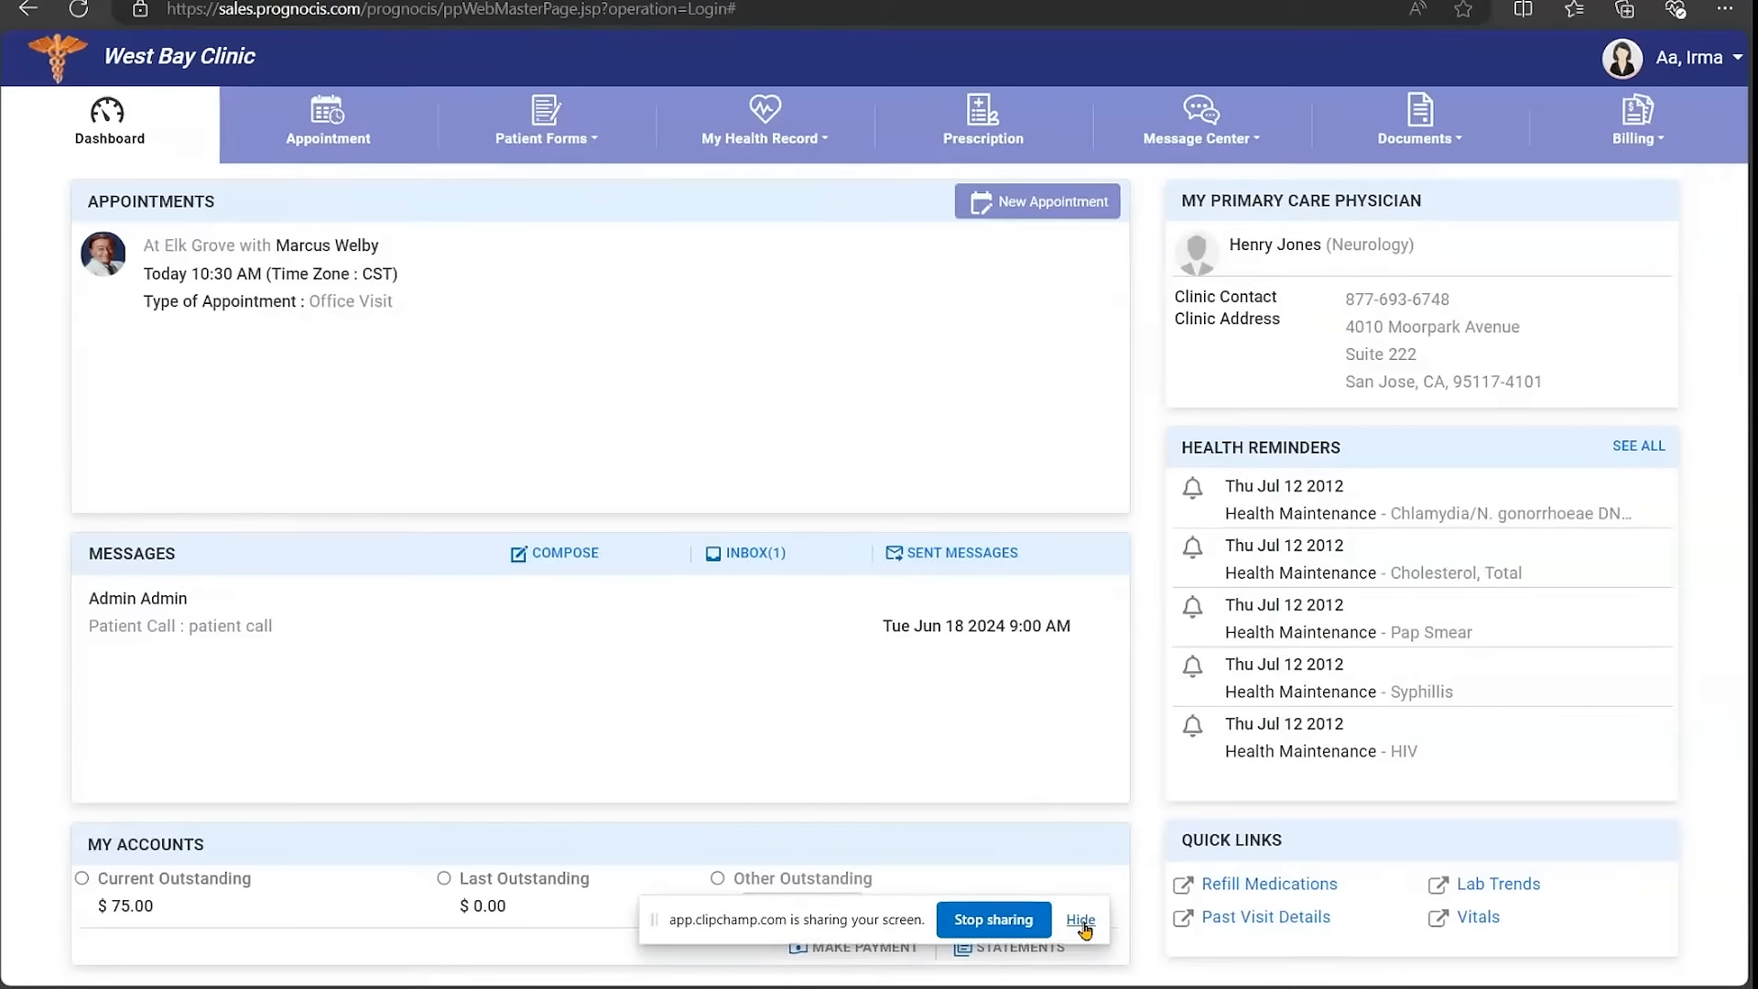
Find available in-clinic appointment time slots with Marcus Welby using the default options.
click(1079, 919)
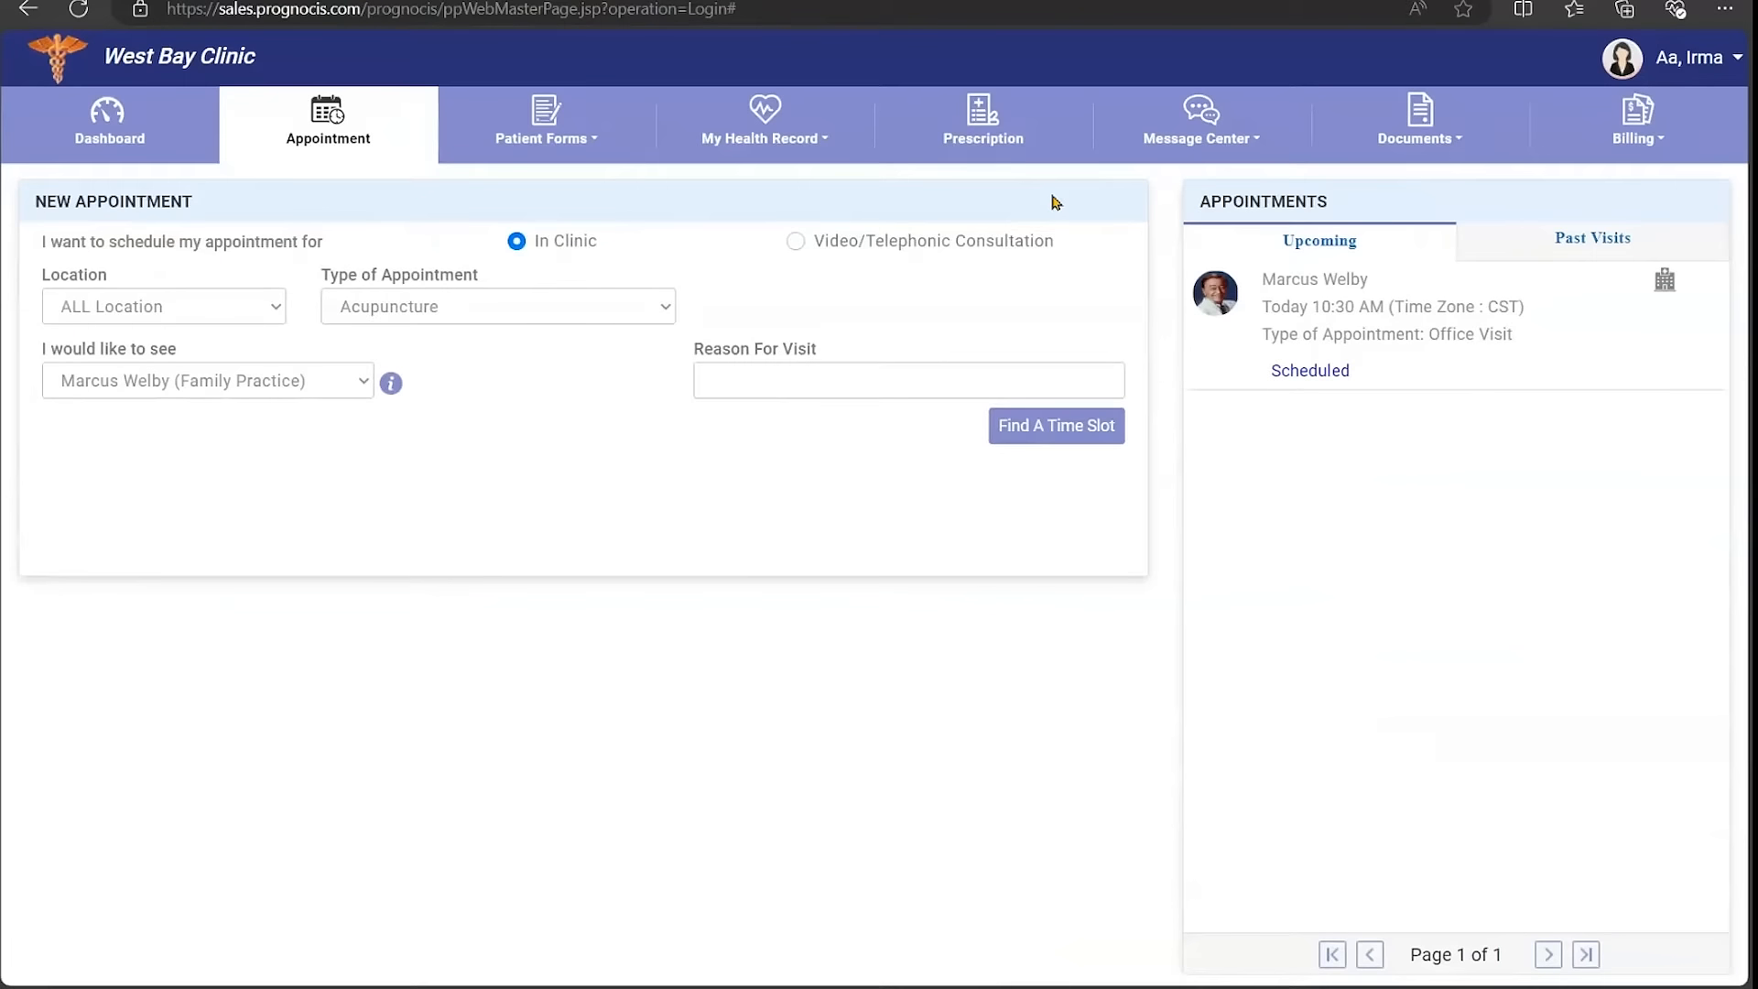
click(1055, 426)
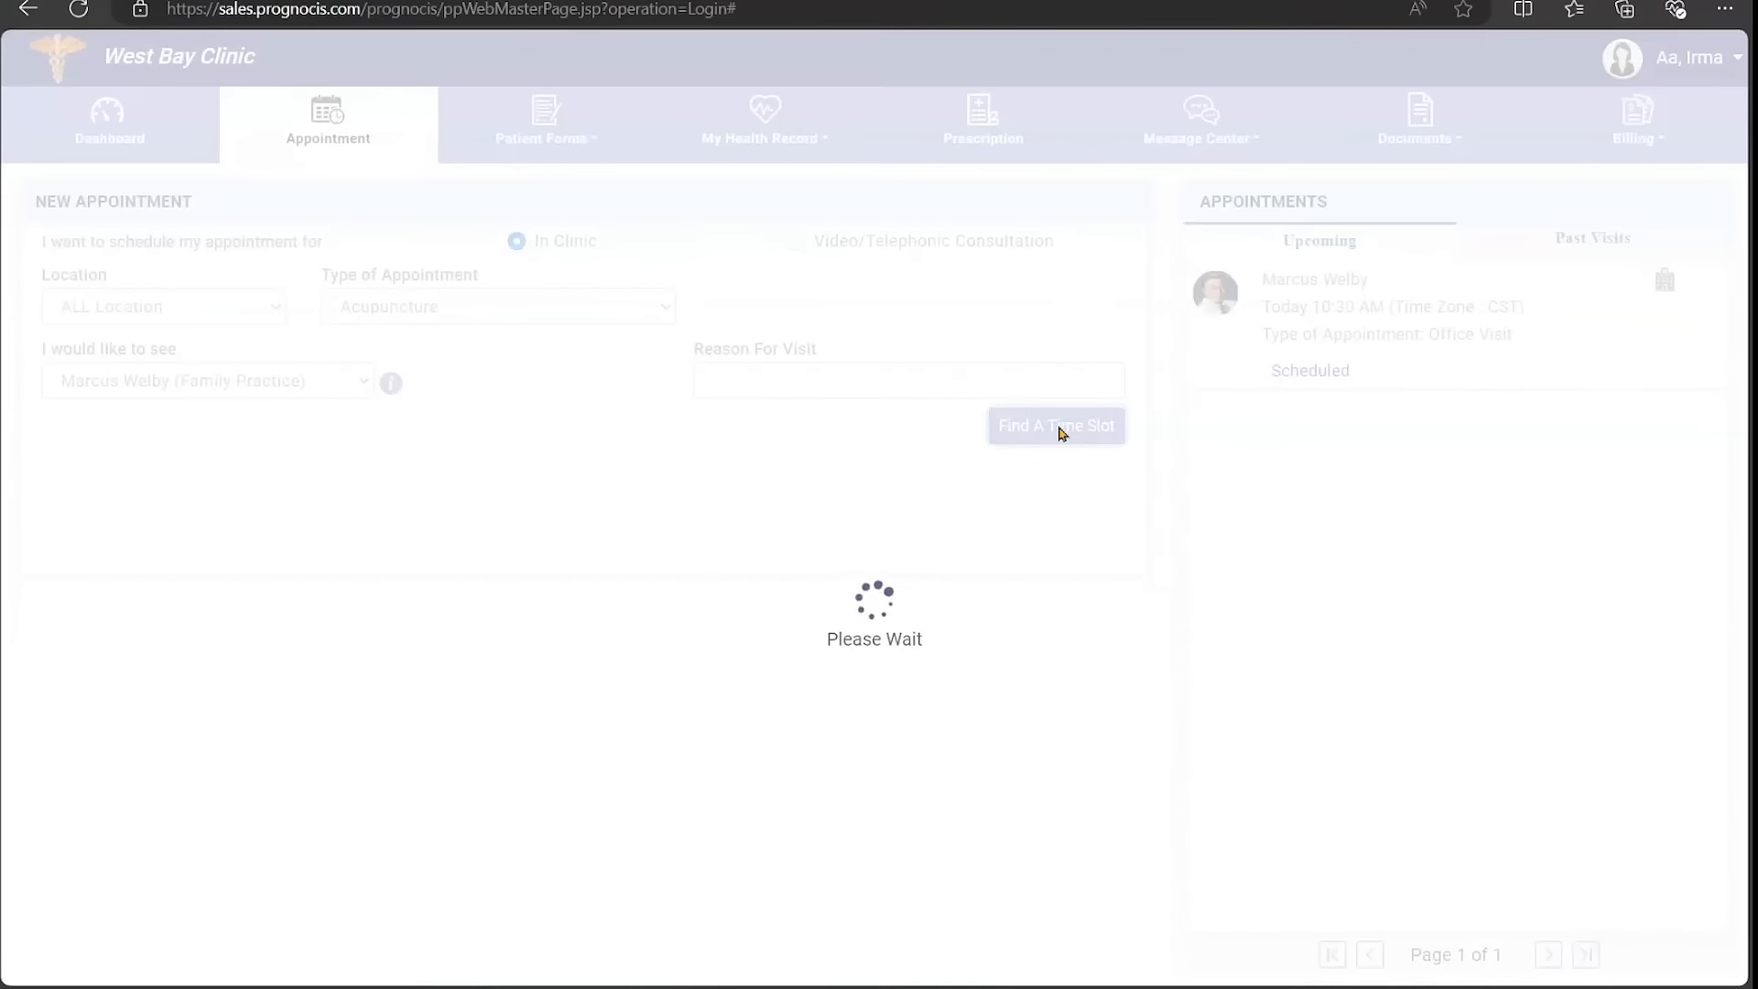
click(1055, 426)
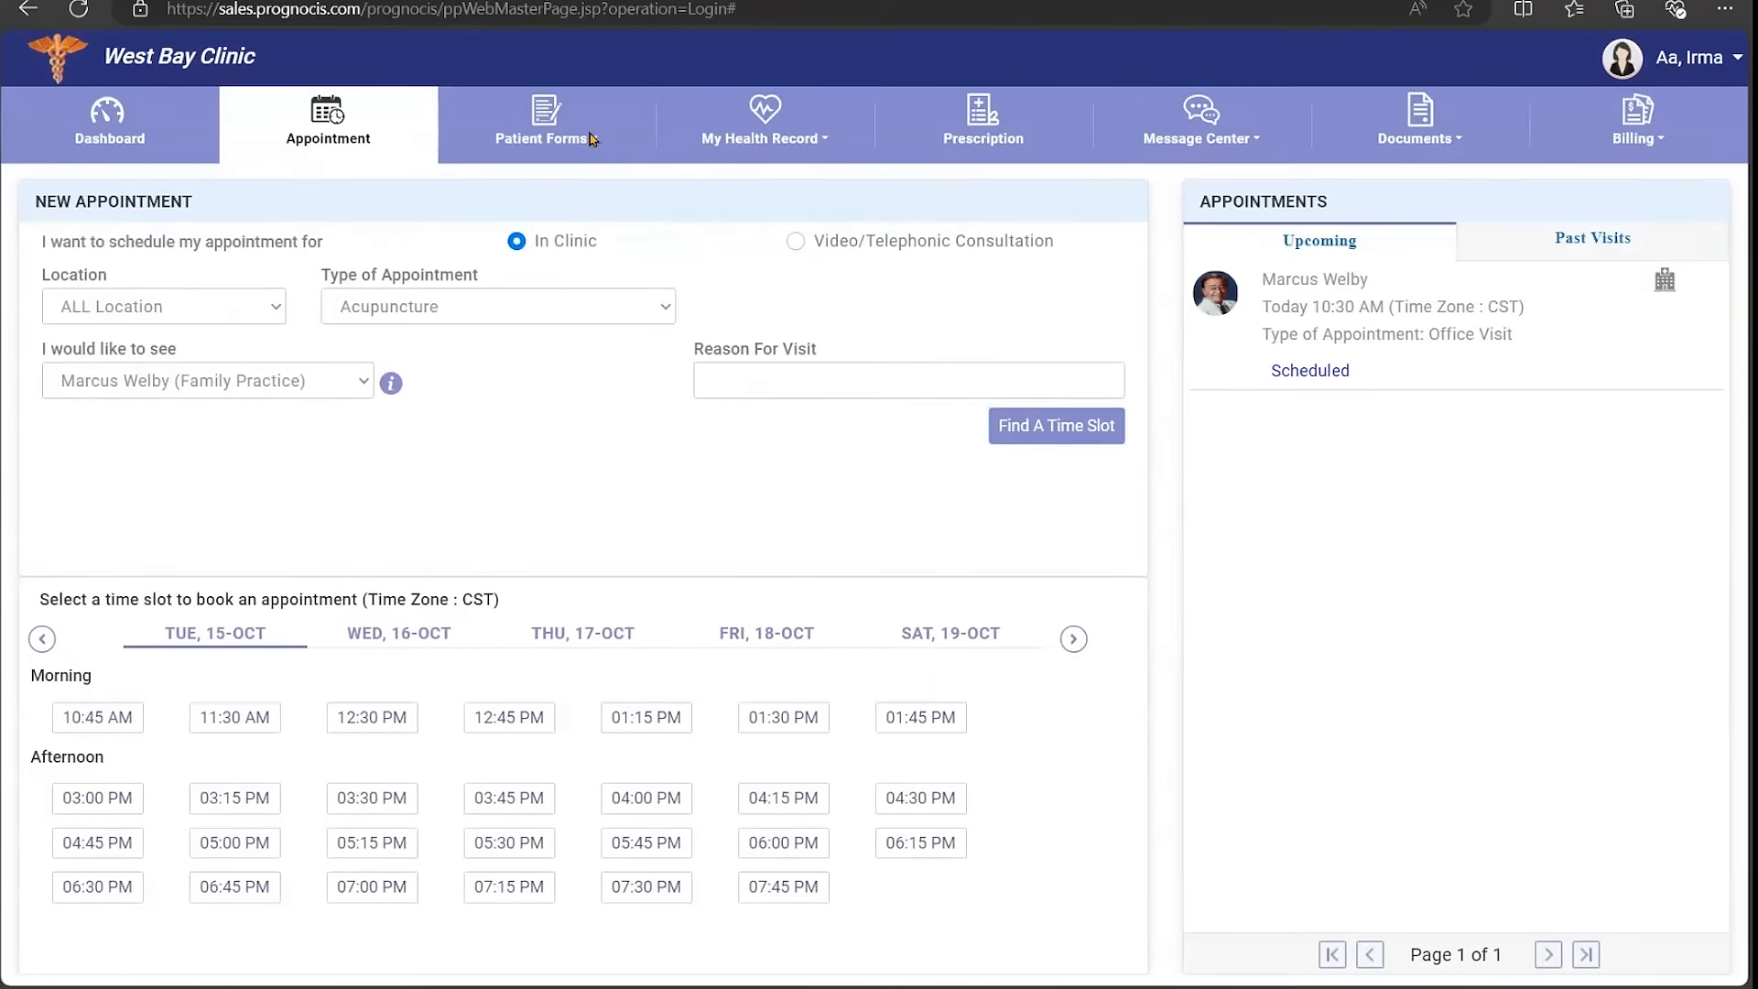
Browse Patient Forms and My Health Record, then view the prescription renewal list of three medications.
click(544, 122)
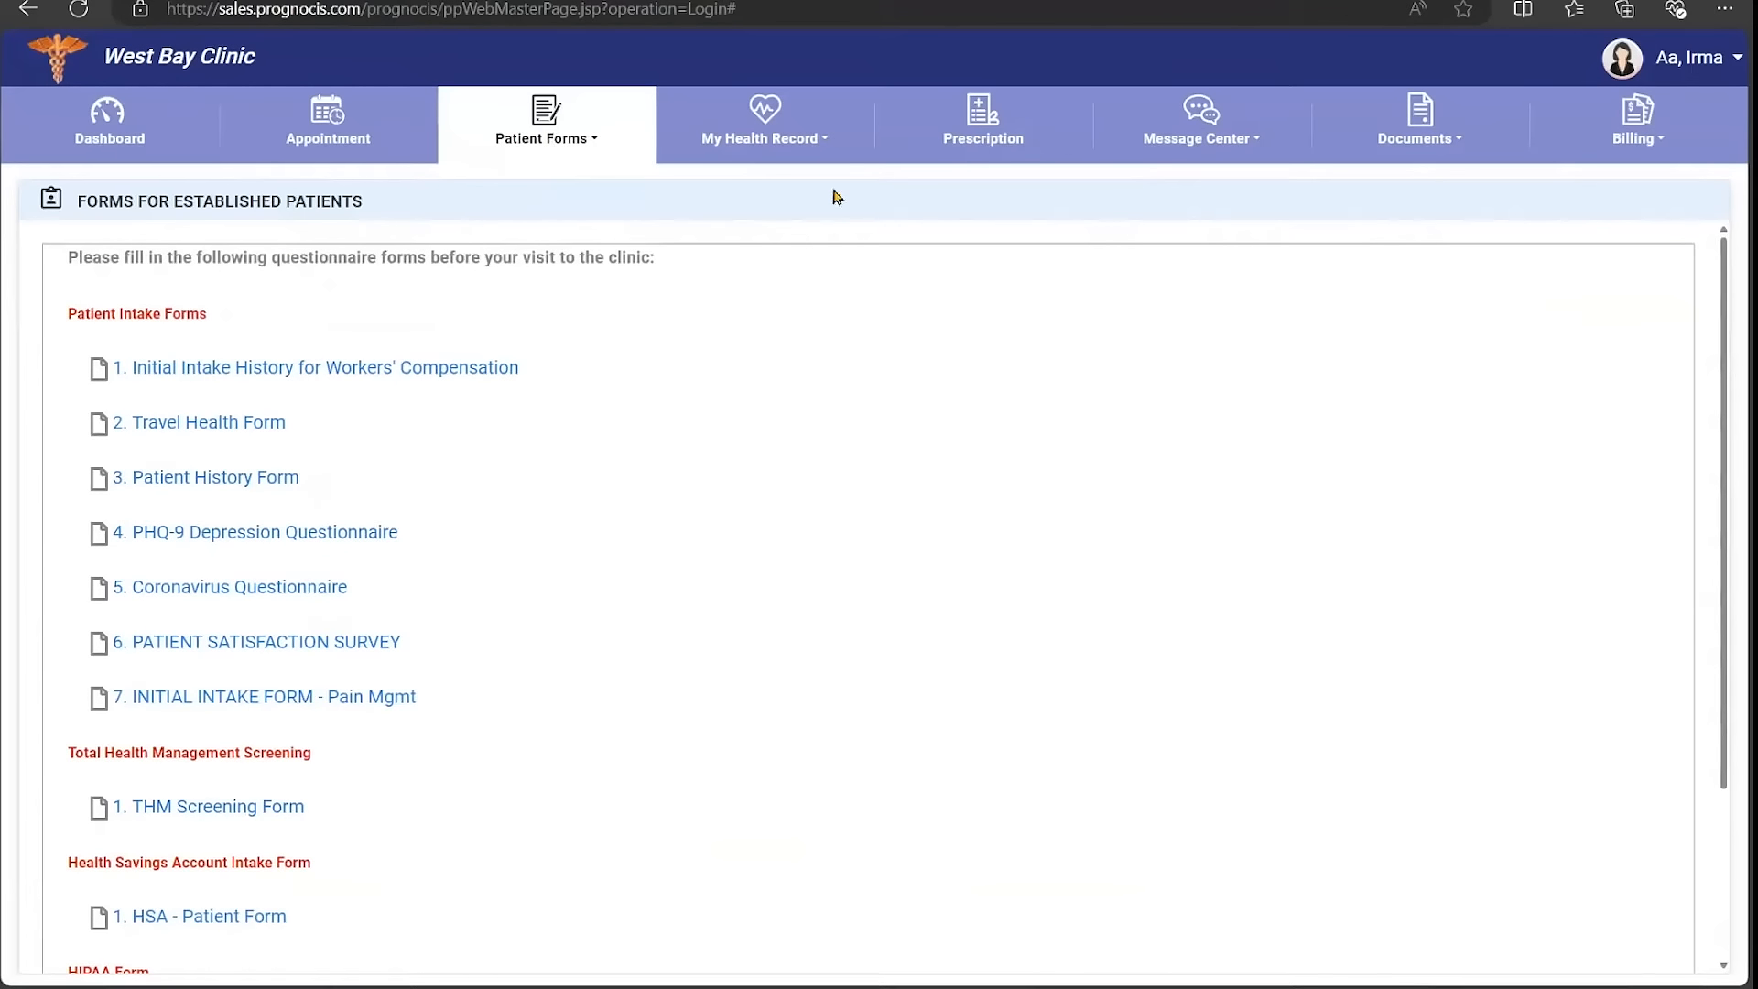
click(763, 123)
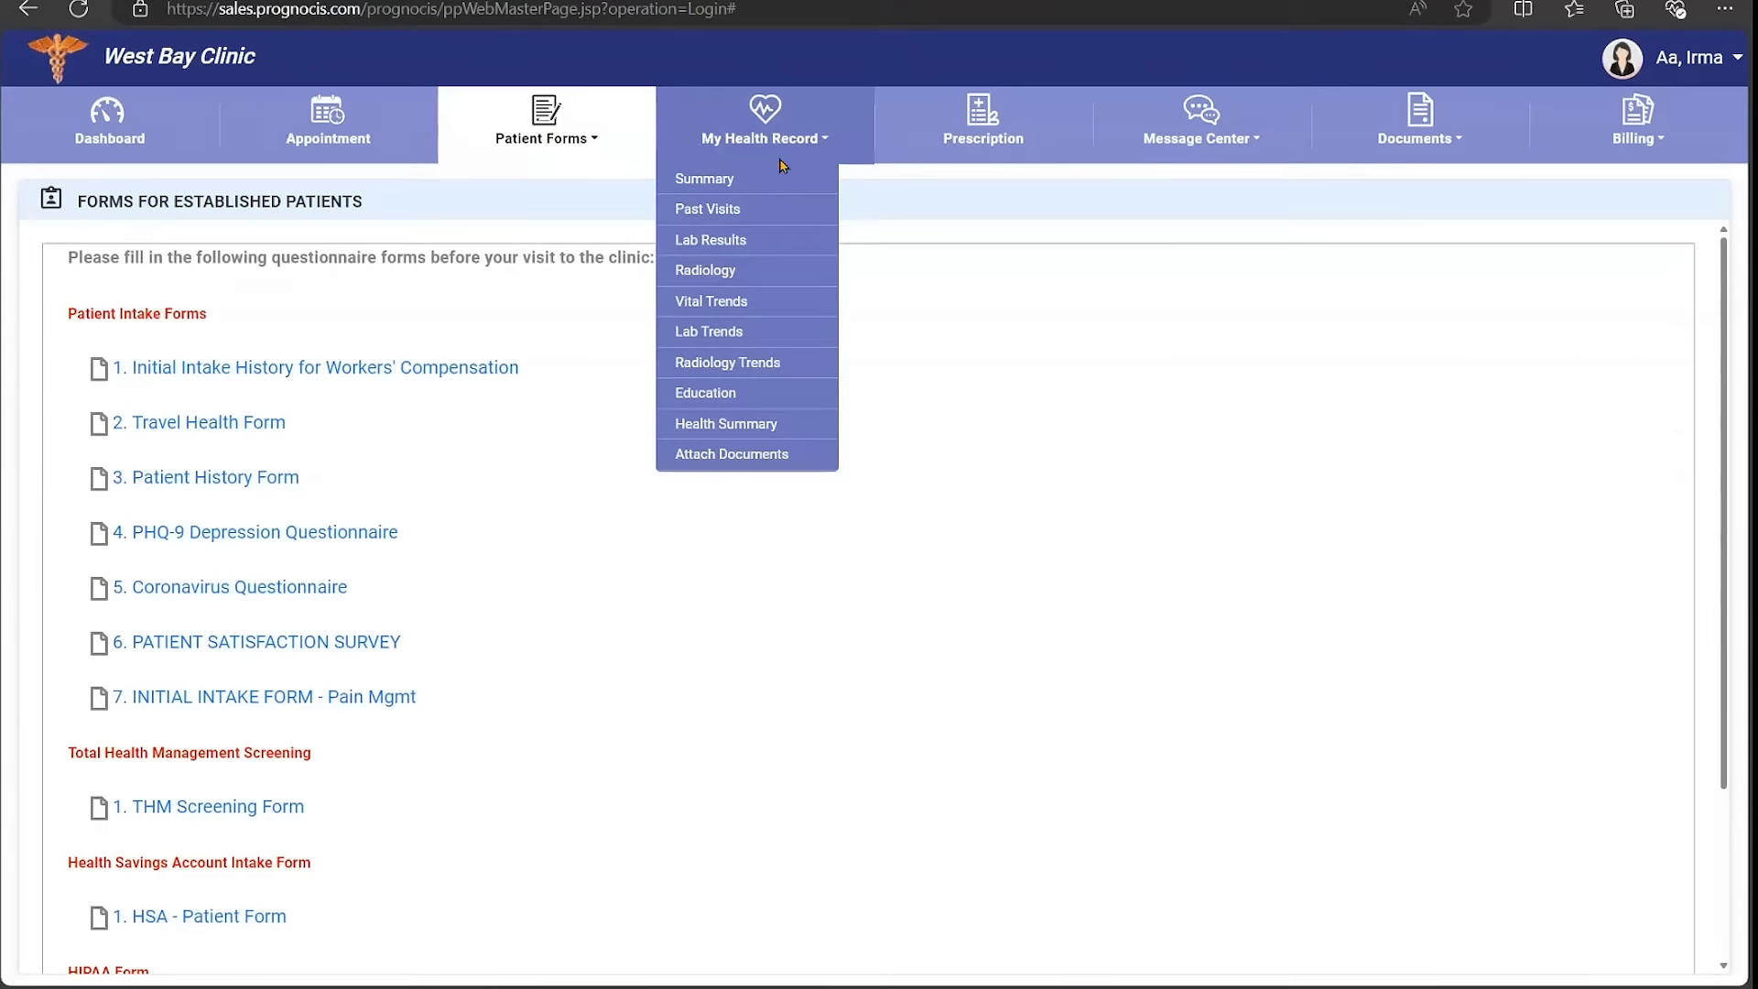
mouse_move(747, 271)
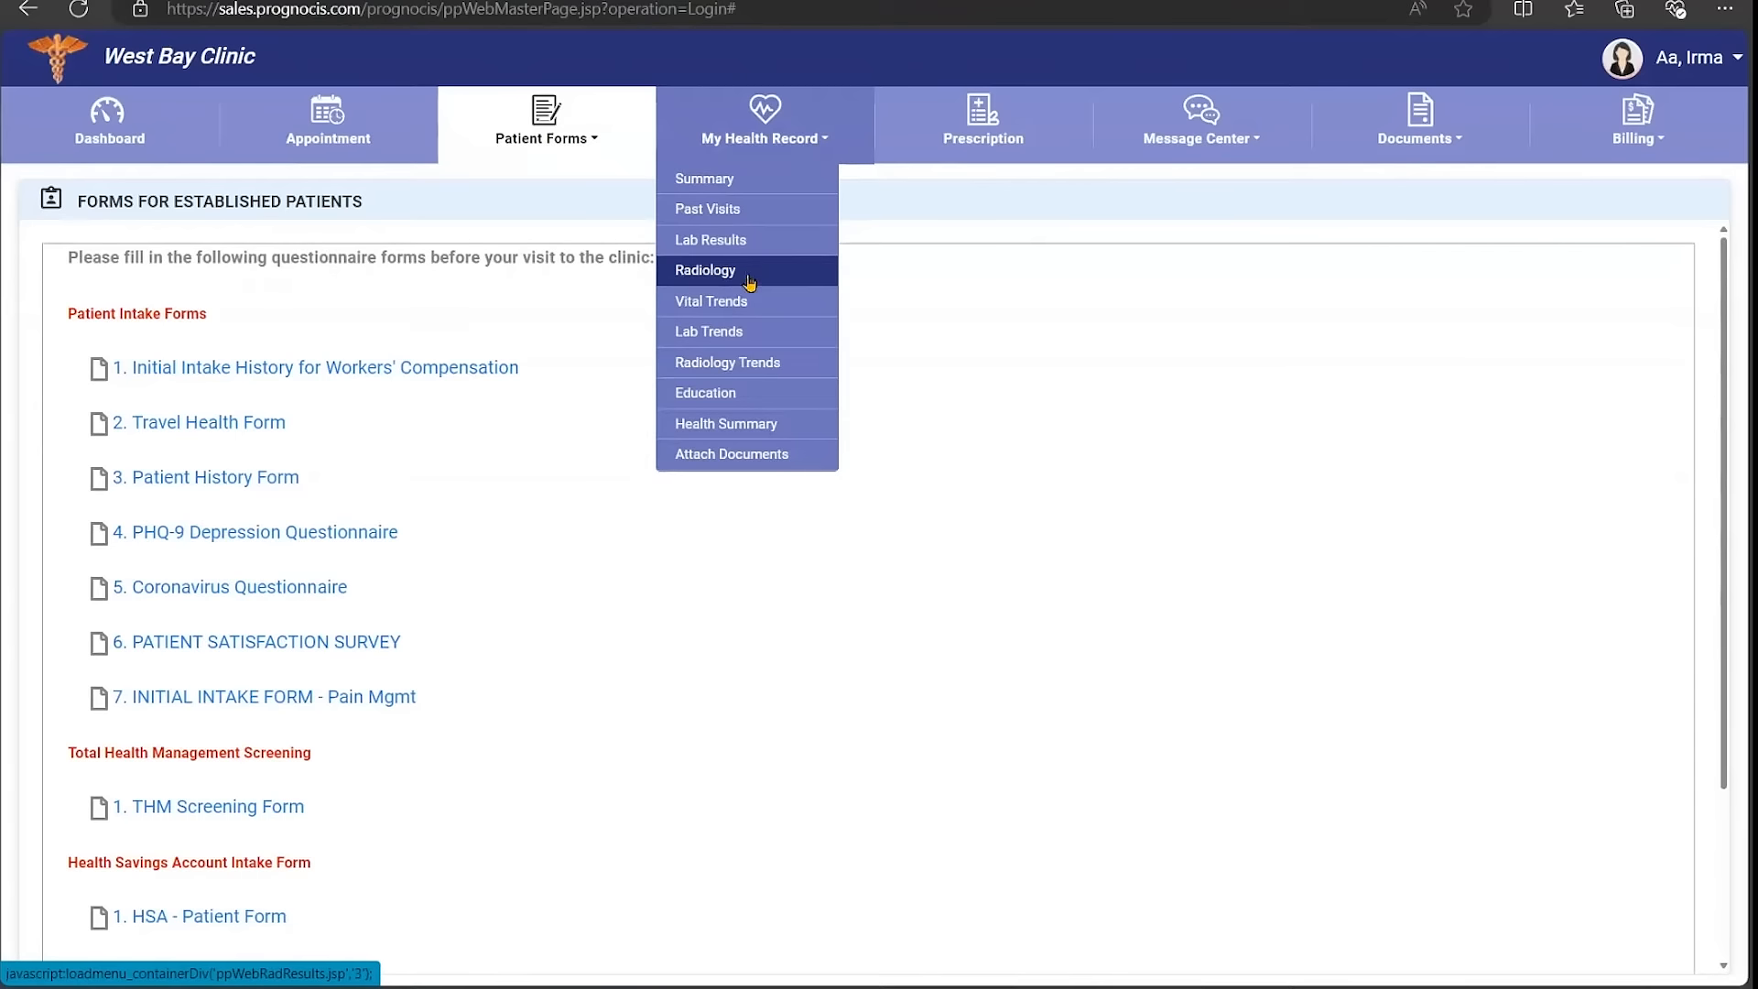
mouse_move(954, 163)
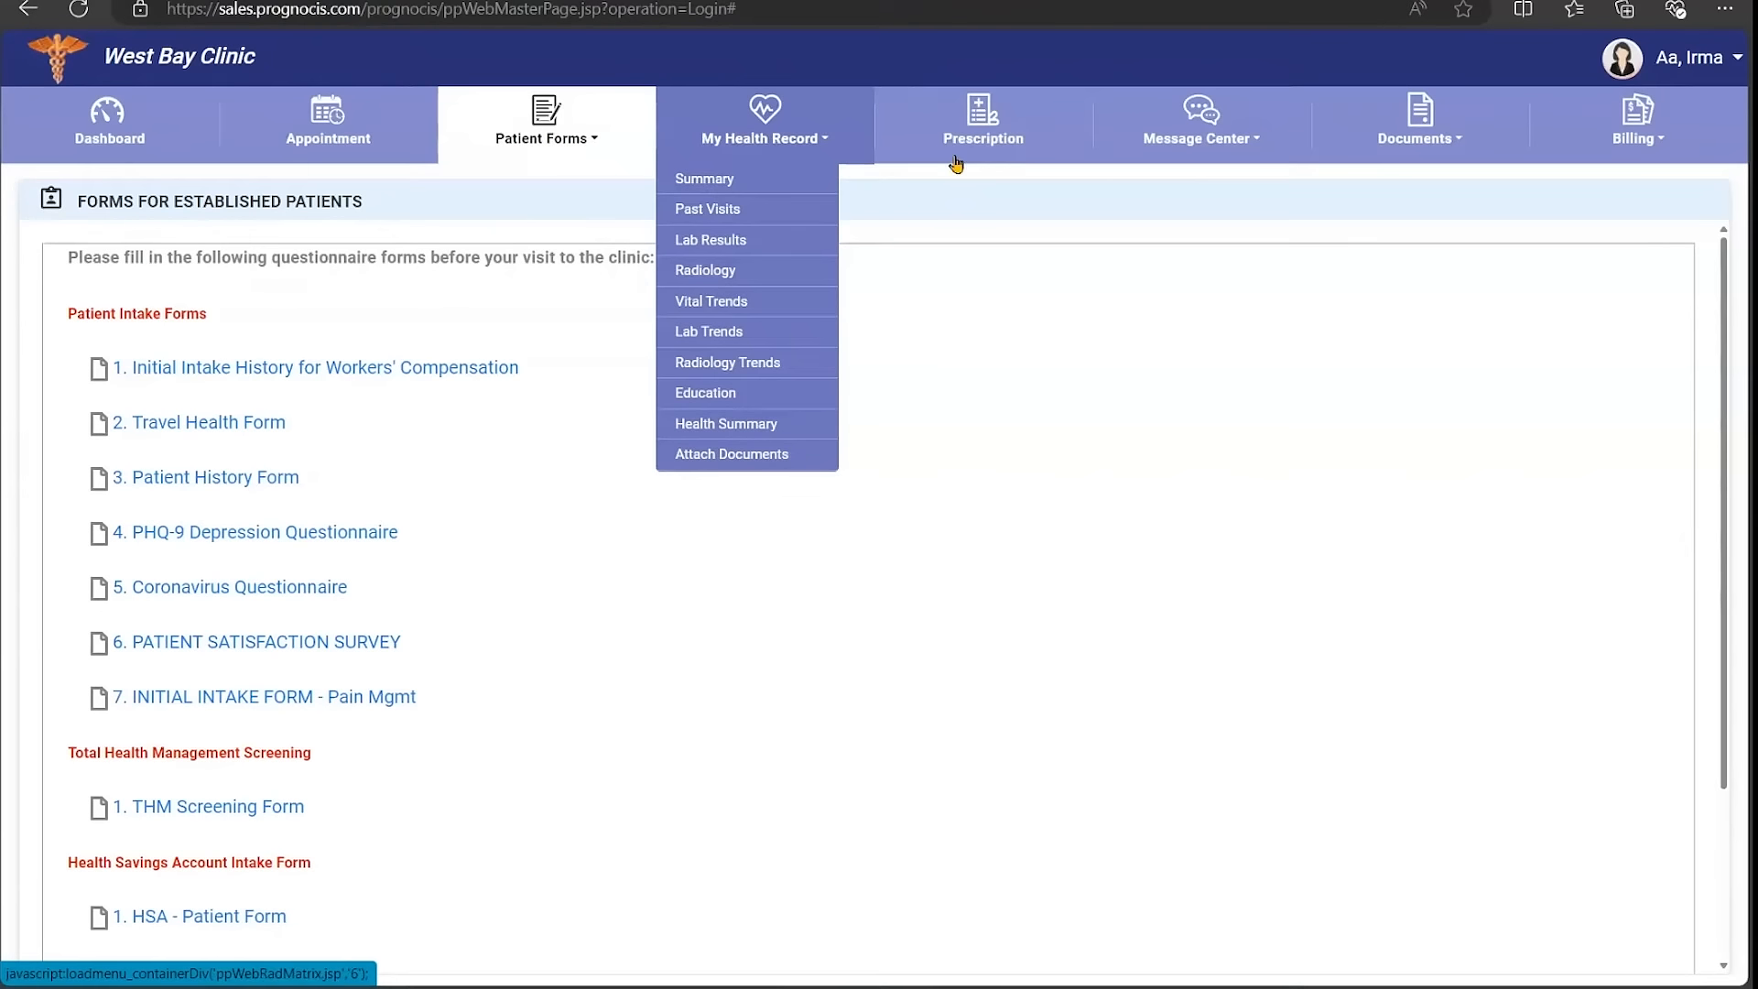
click(982, 120)
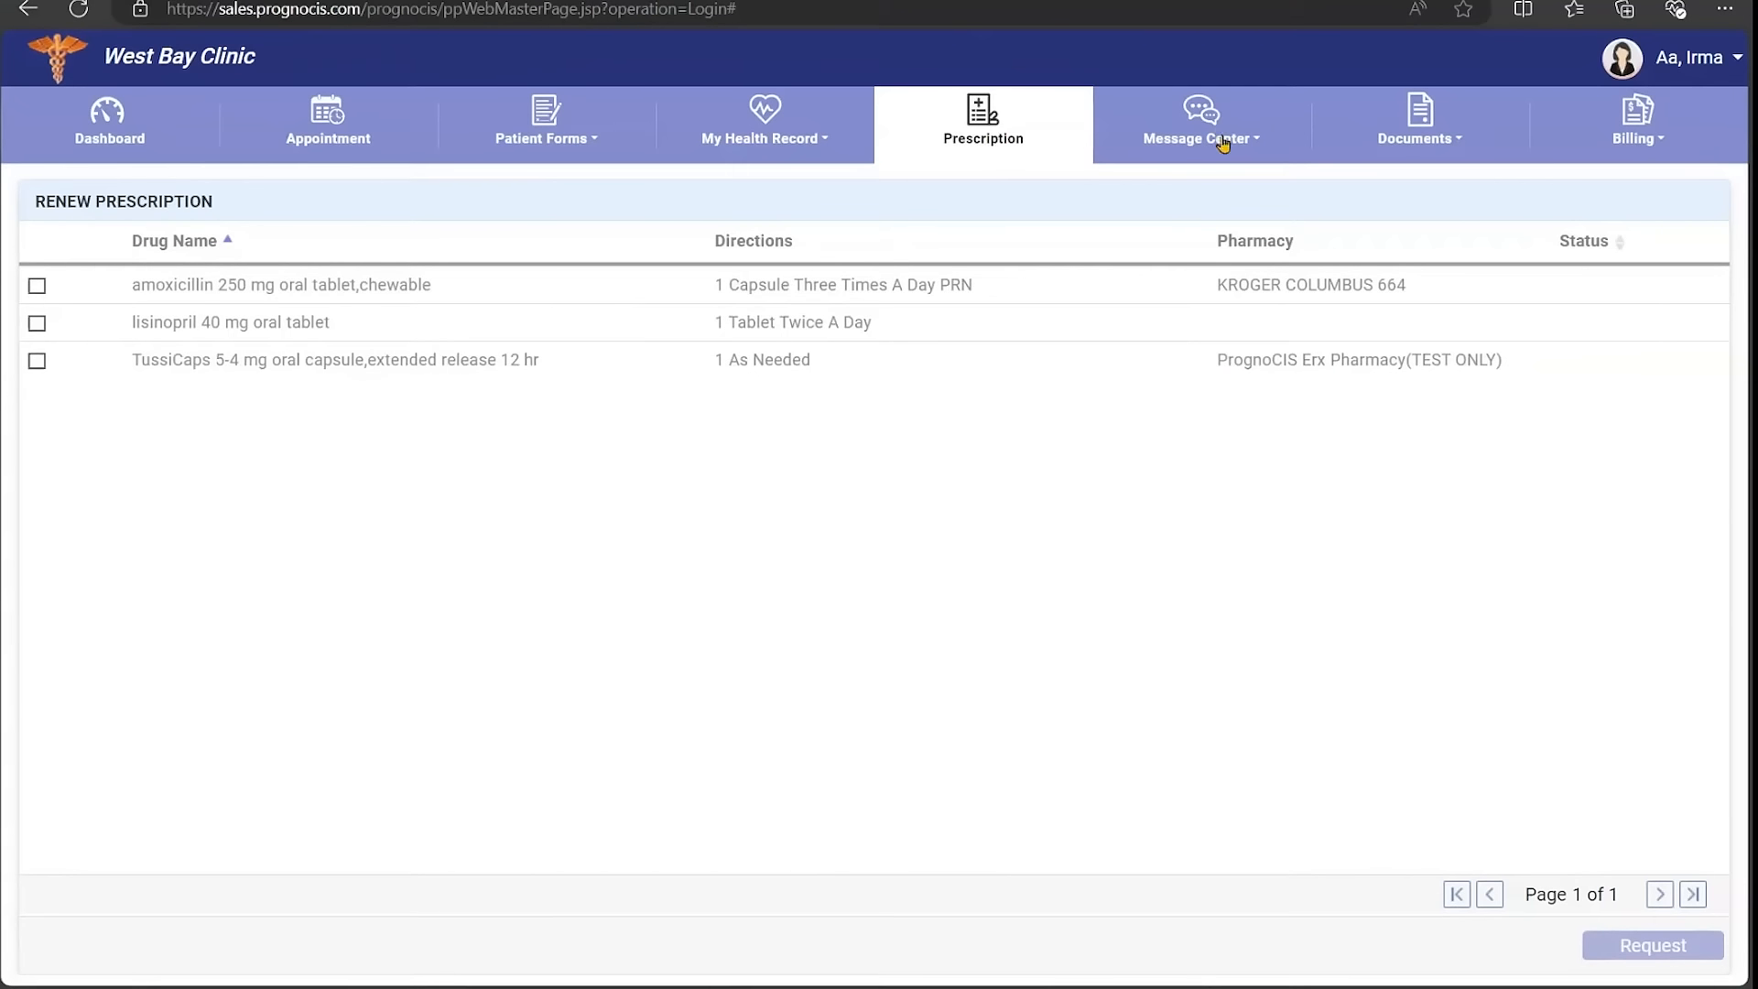
View the Message Center inbox and the Attach Documents submission page.
click(1200, 123)
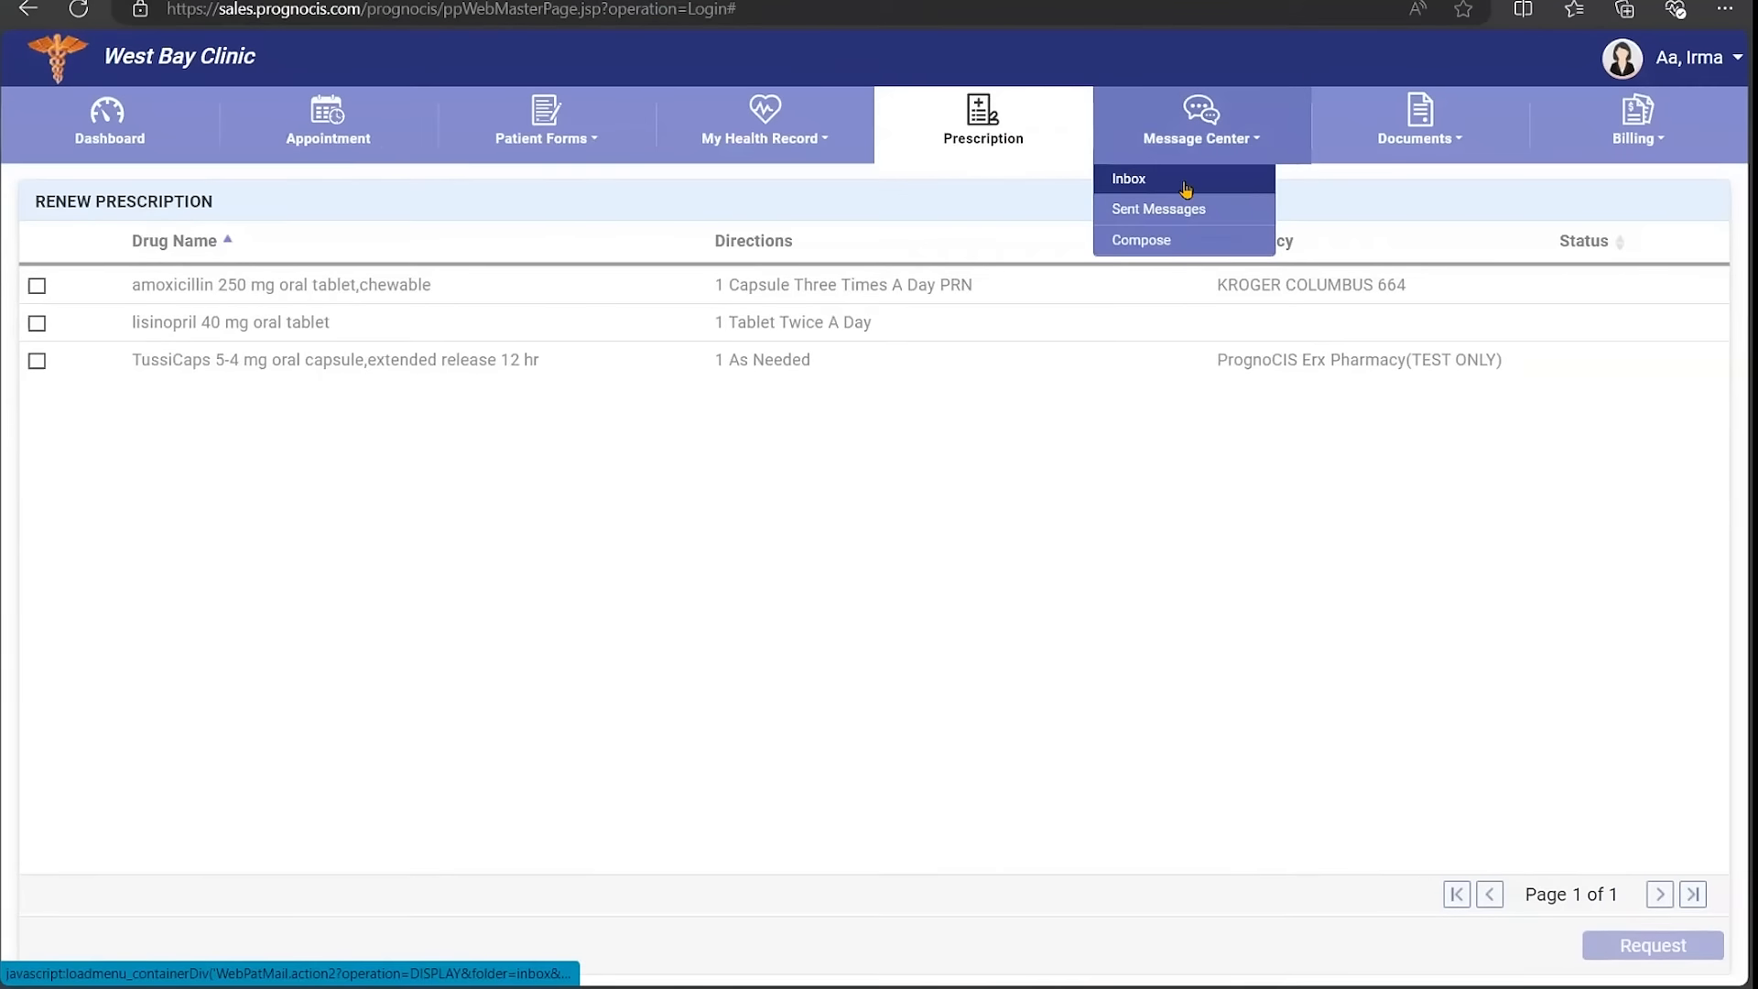
click(1130, 177)
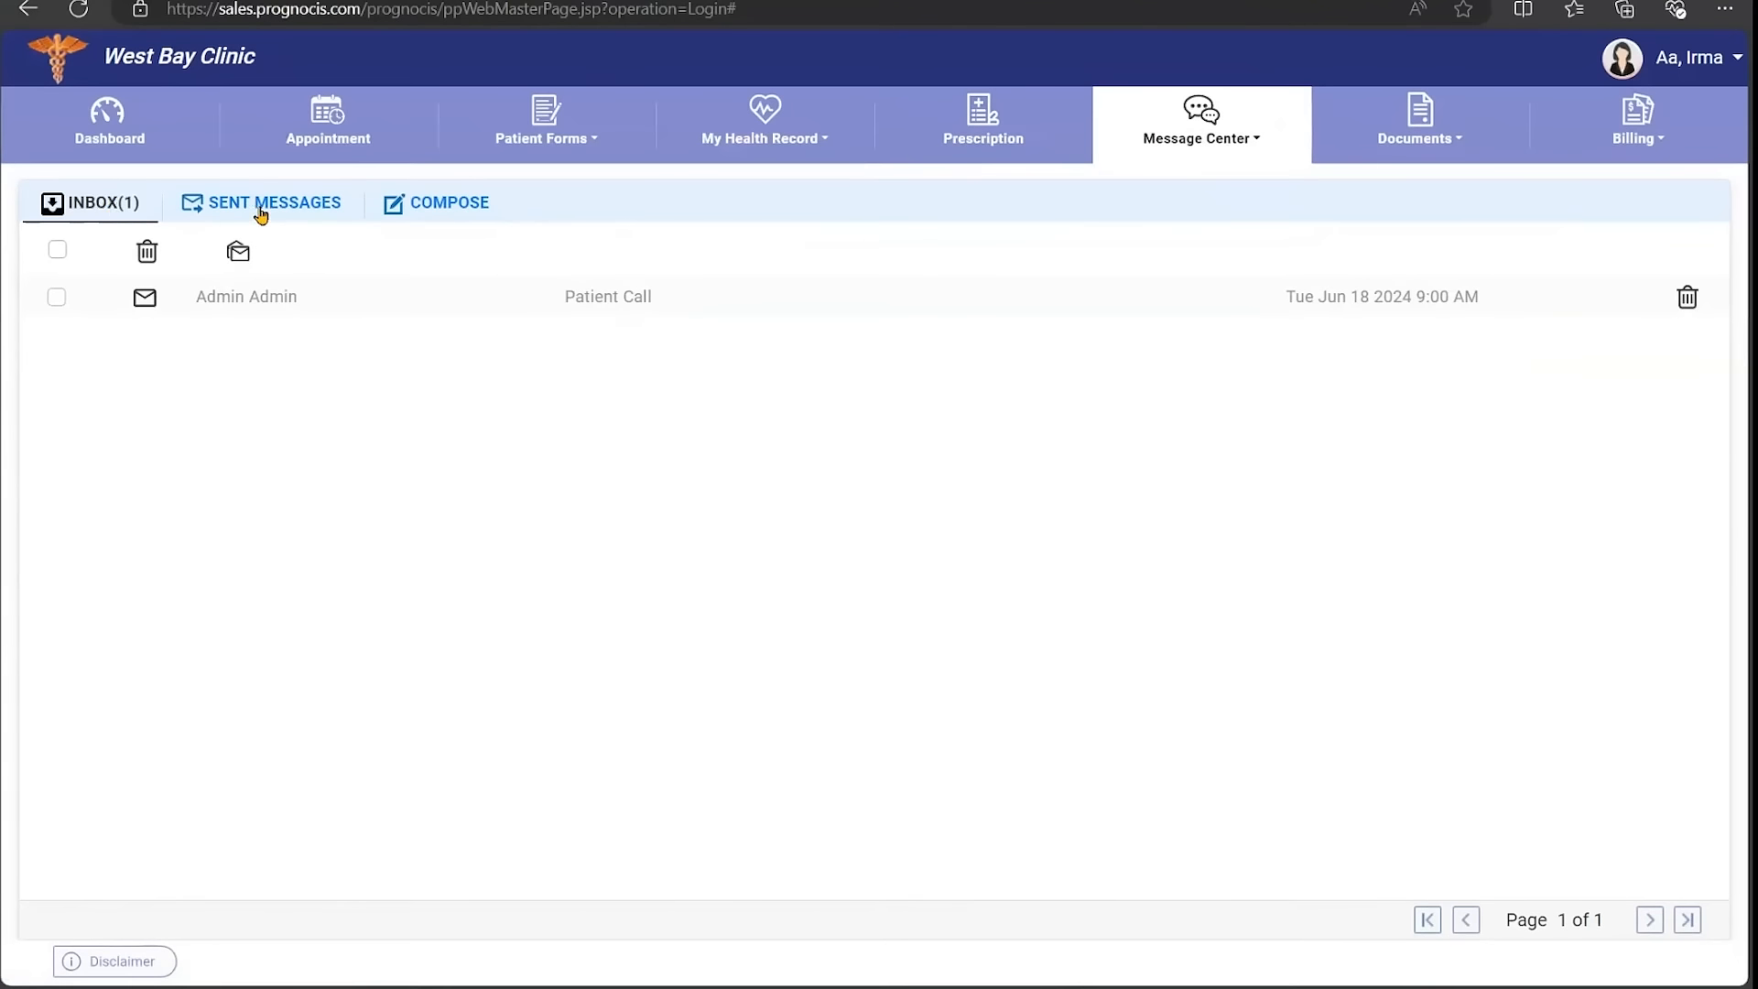
mouse_move(1405, 211)
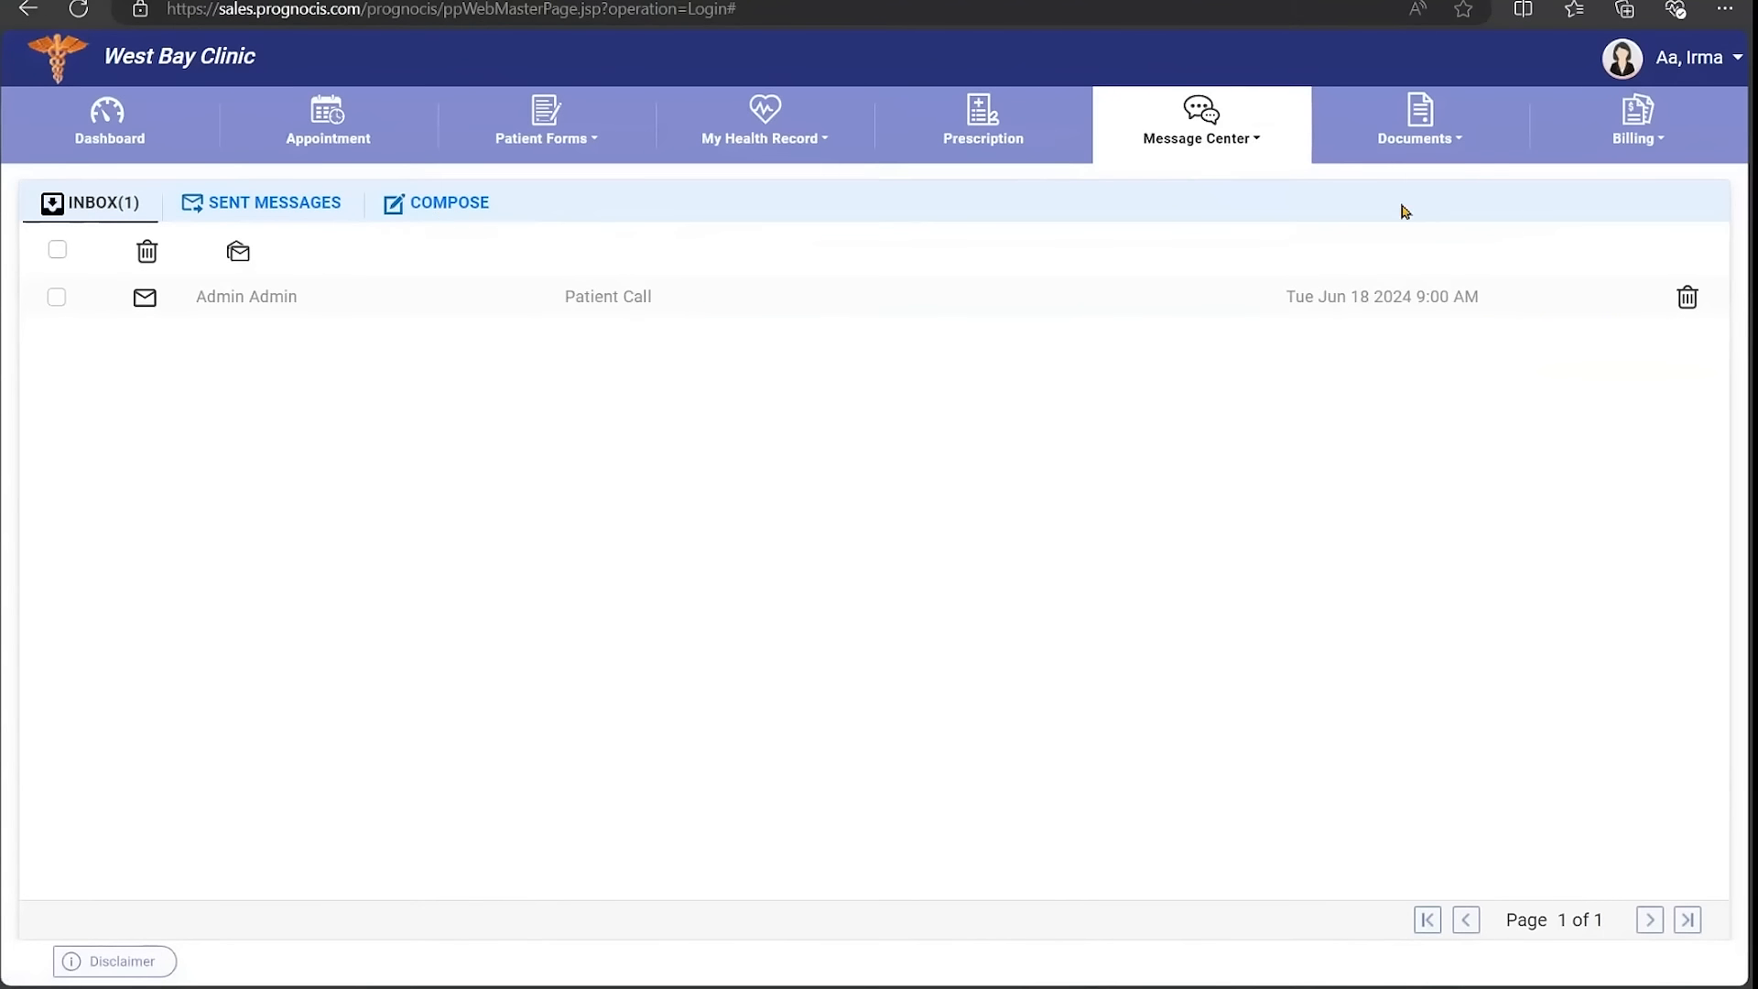
click(1417, 123)
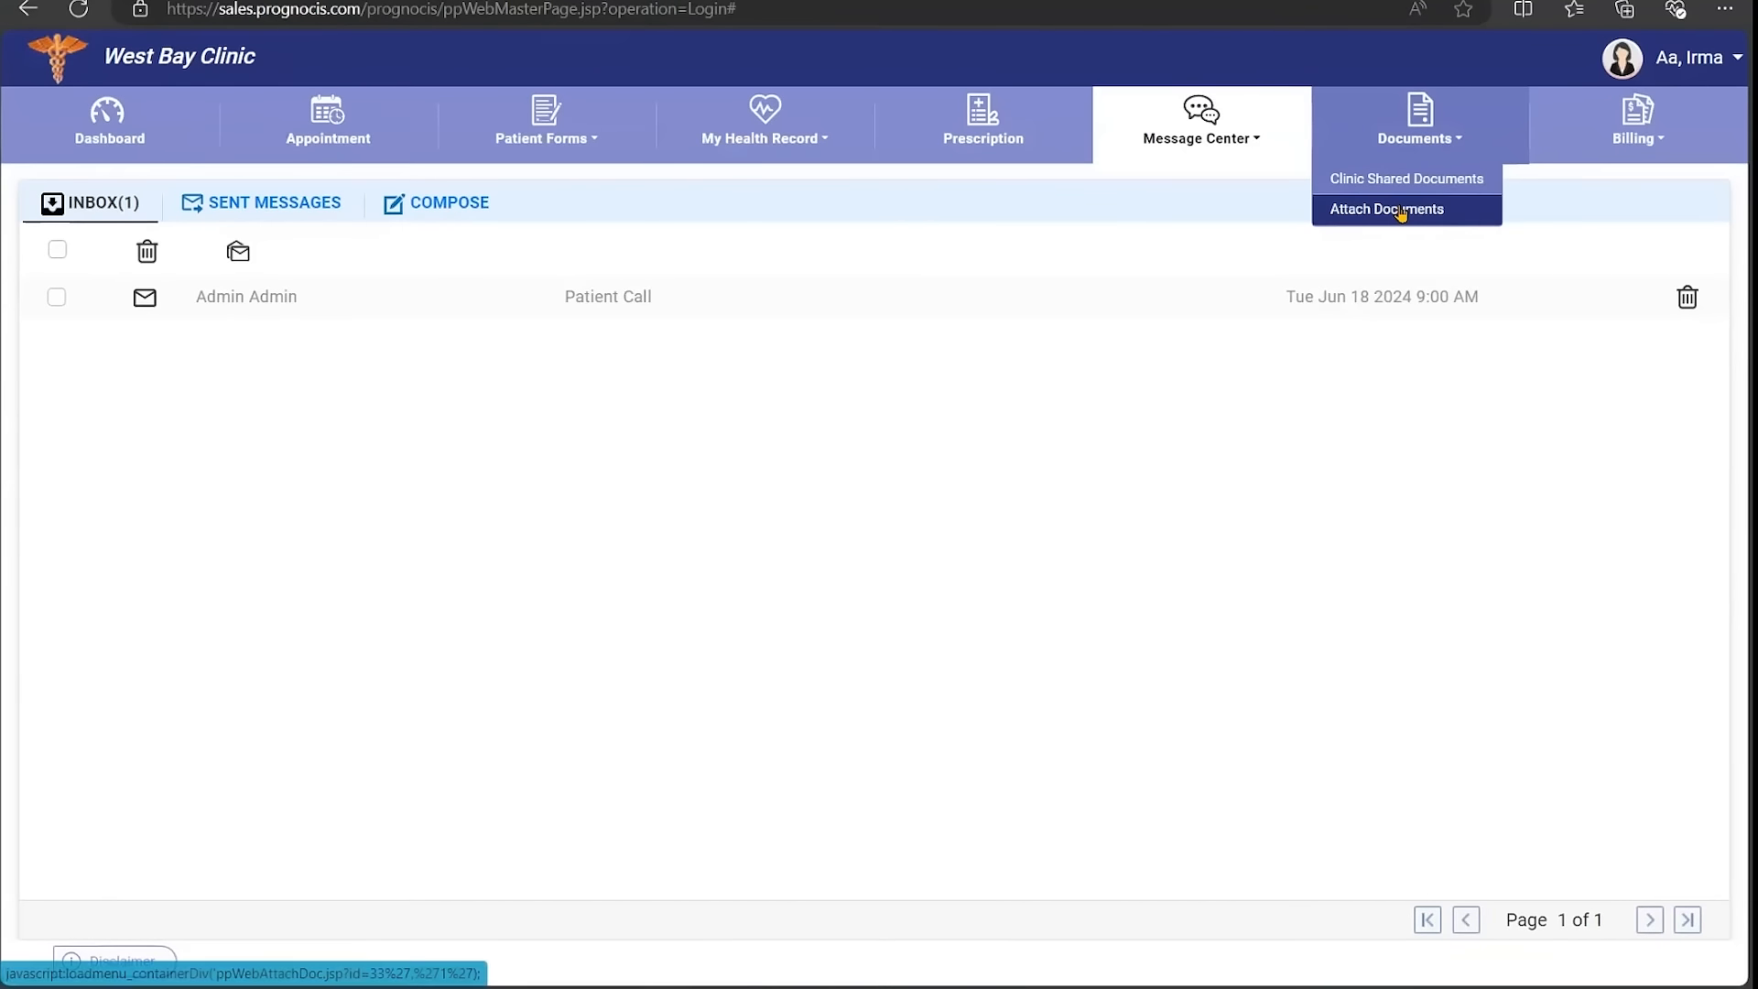
click(1389, 209)
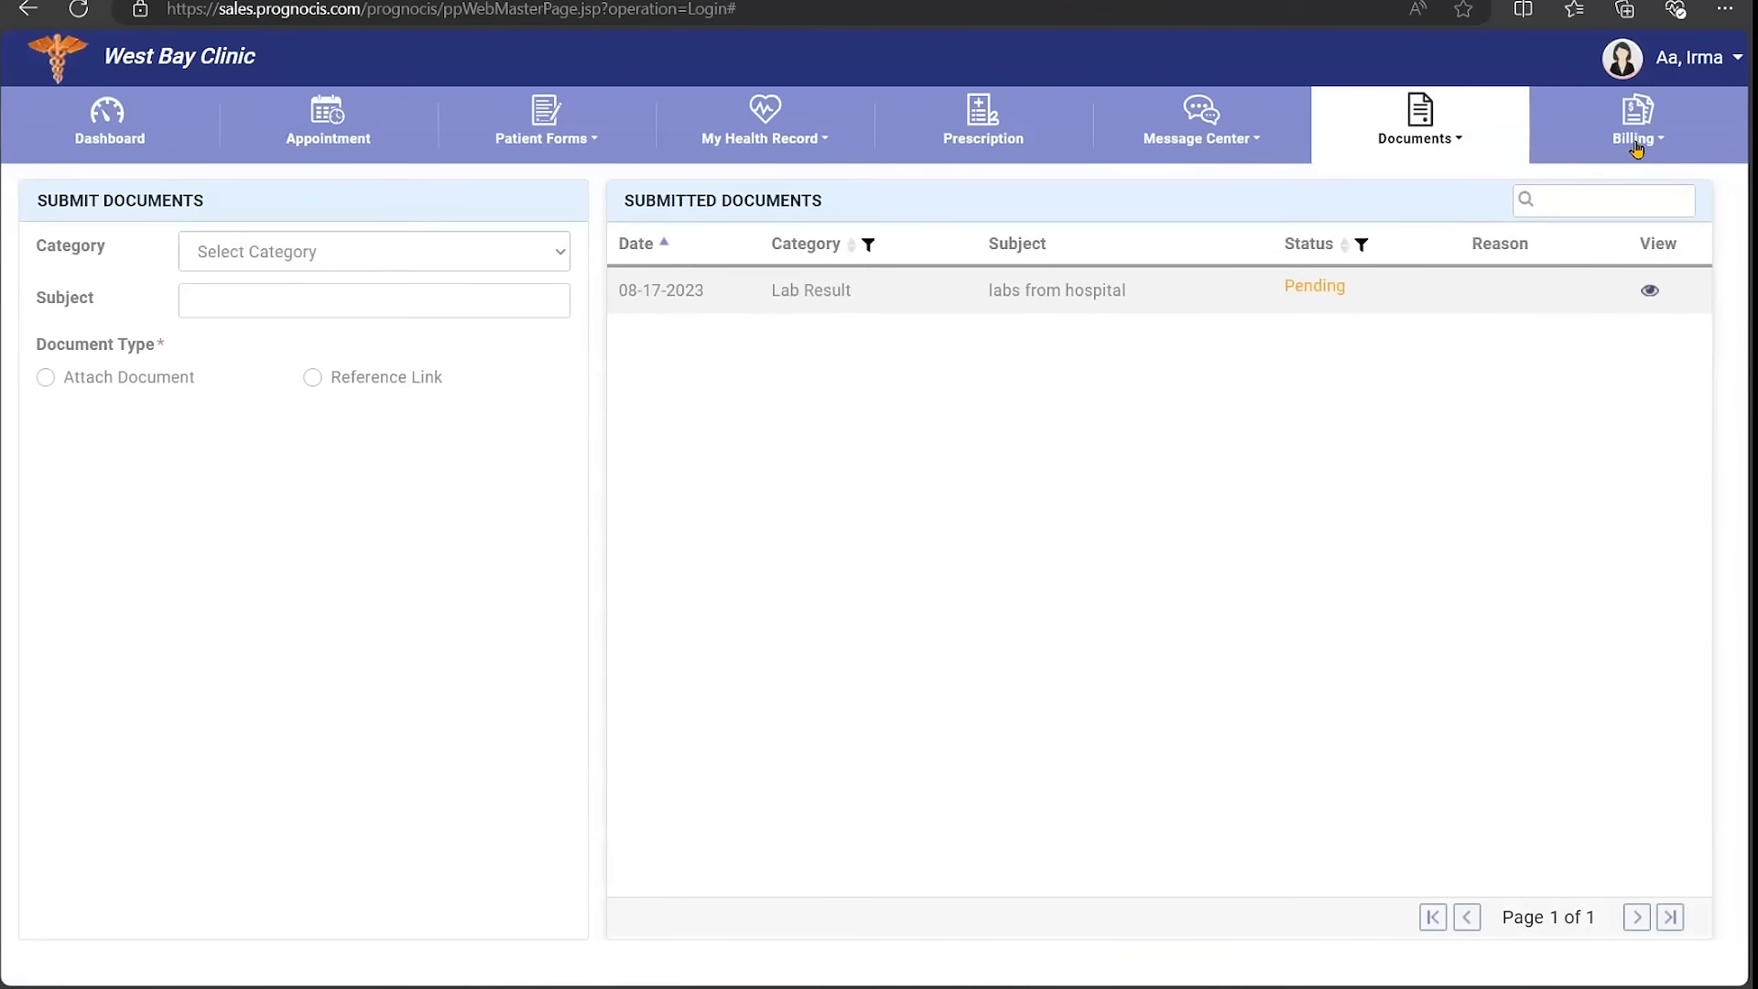
Show the Patient Outstanding billing page with the $75.00 current balance.
click(1636, 120)
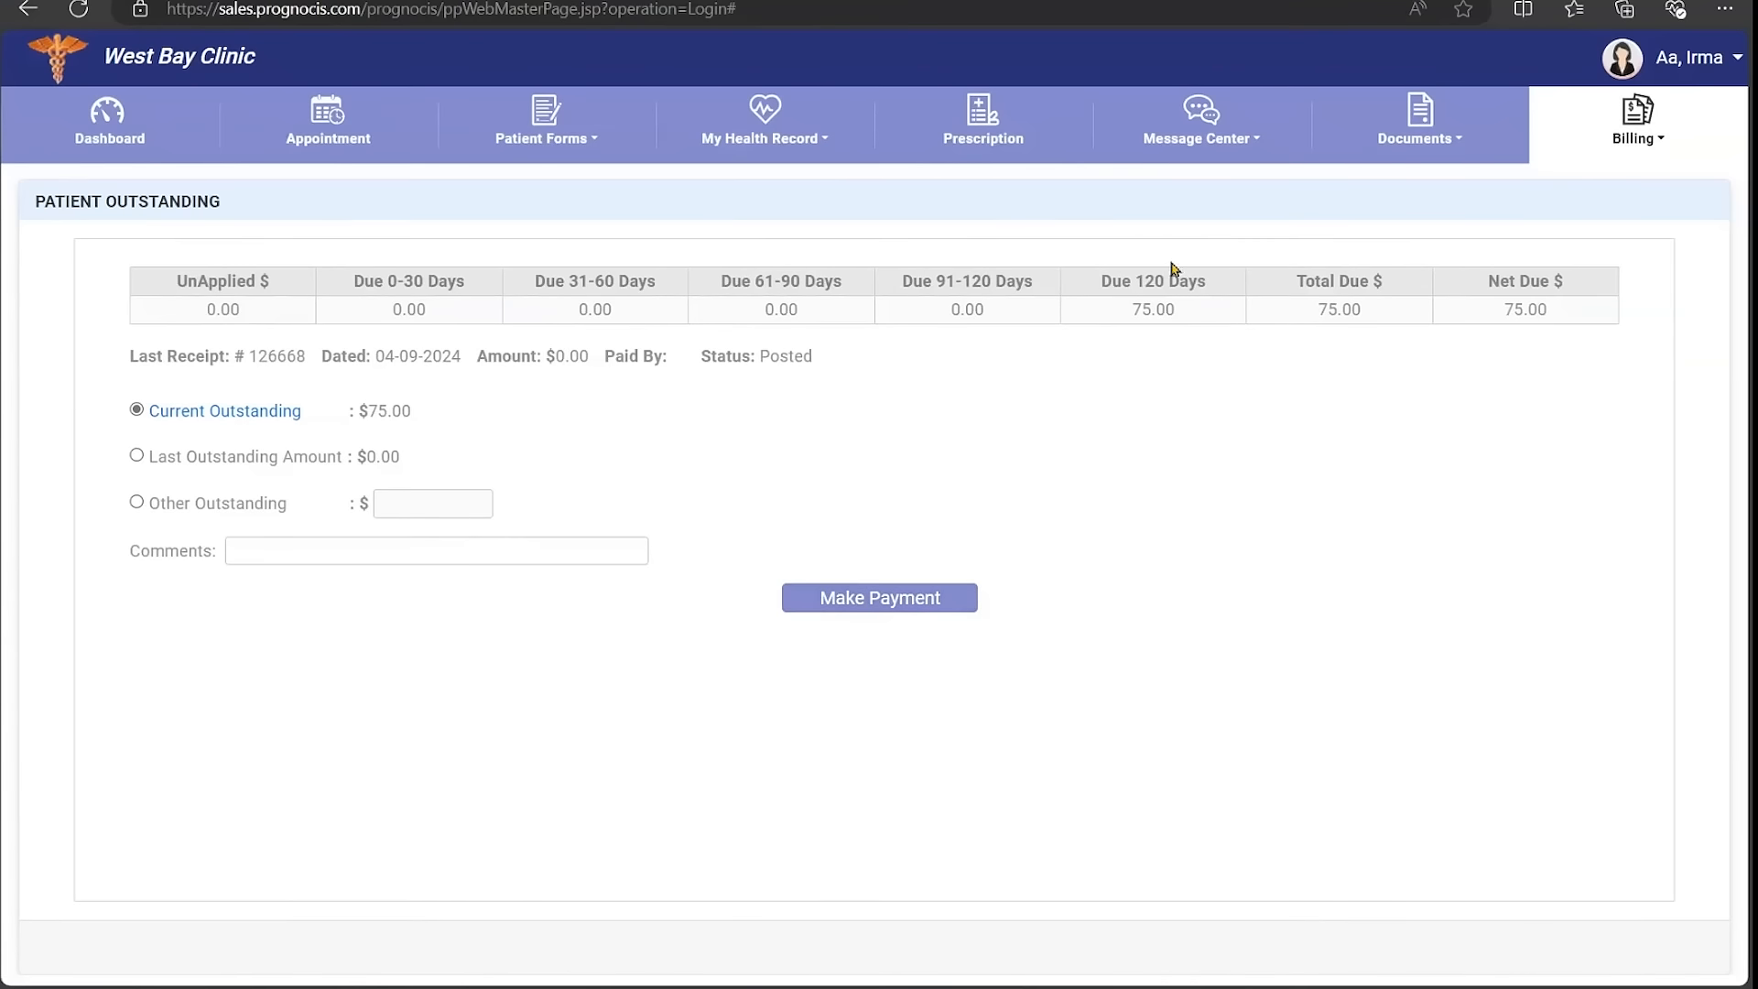
mouse_move(1017, 652)
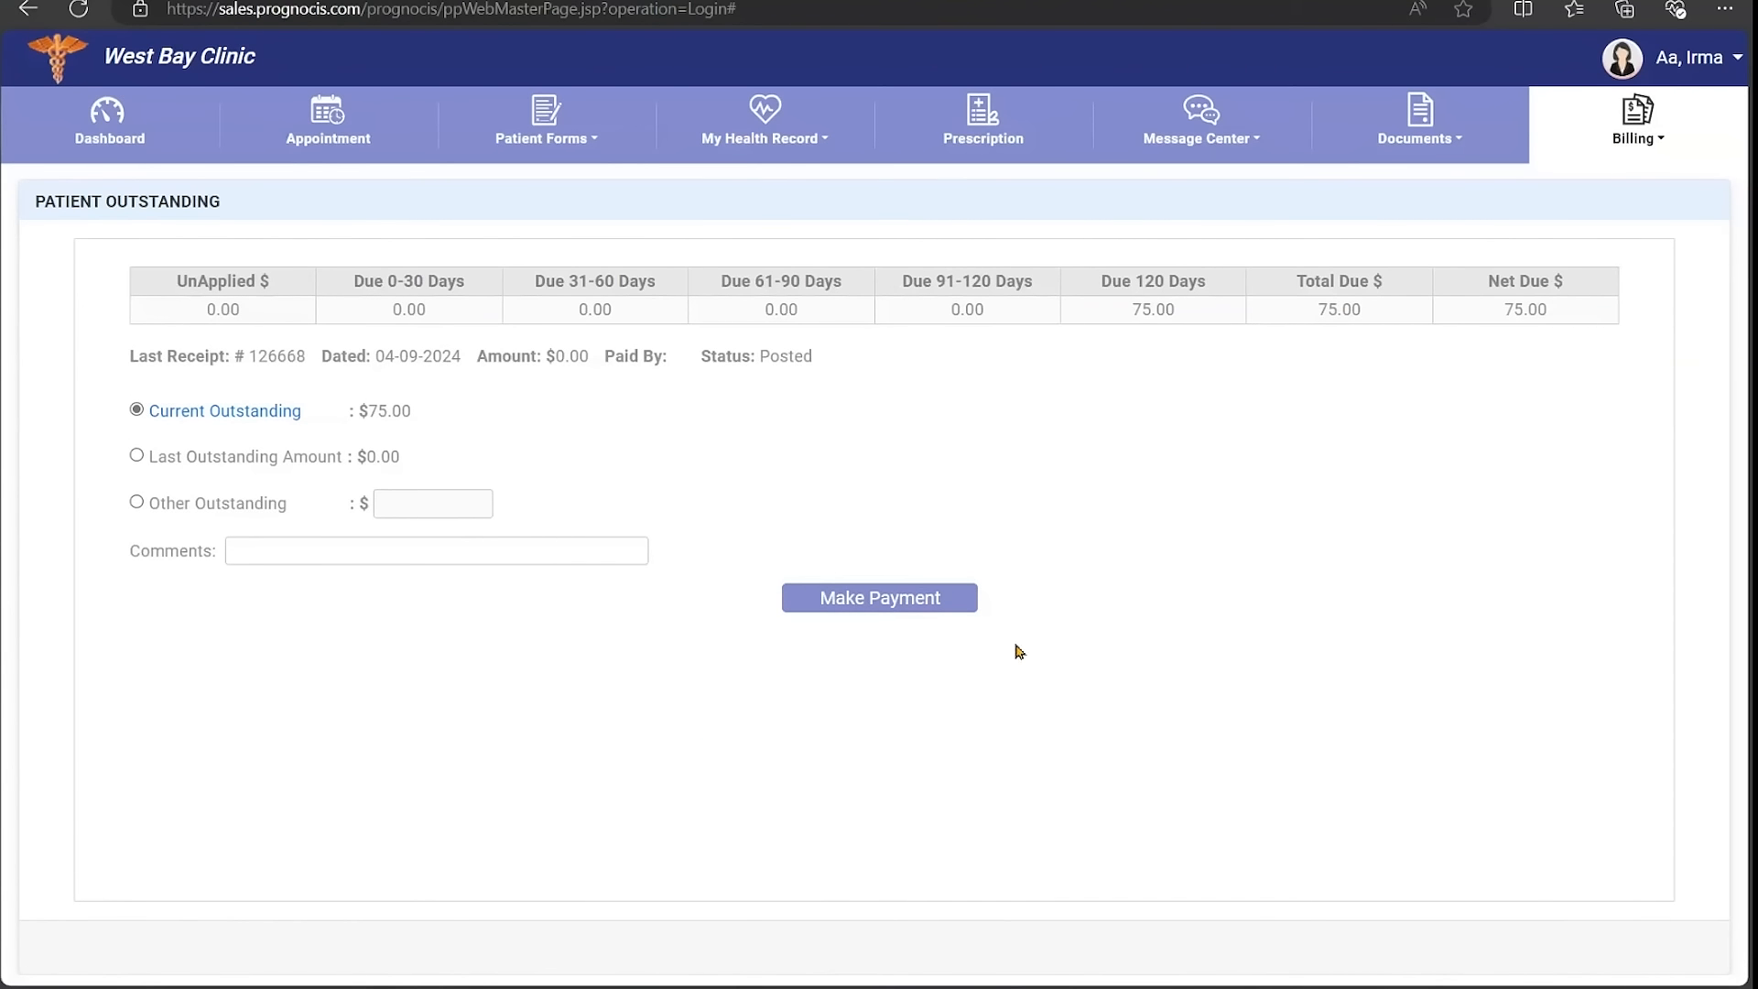